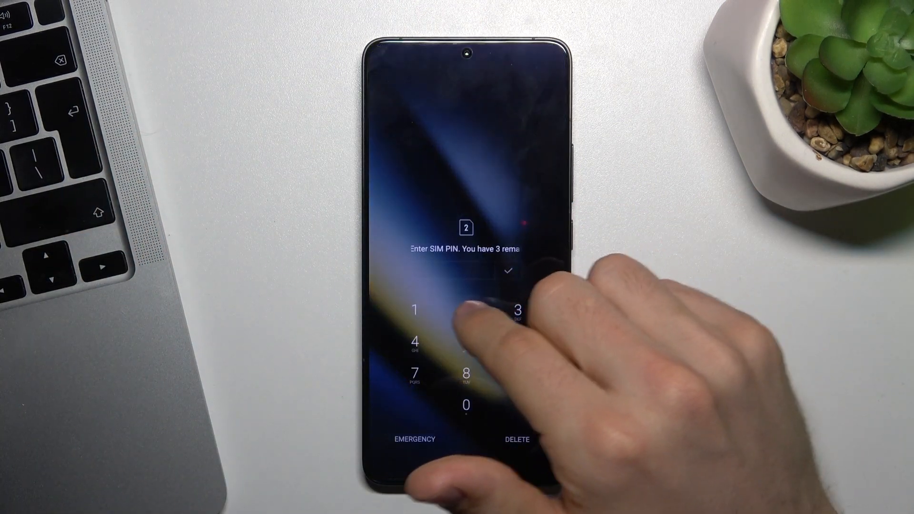
- Tap EMERGENCY on the SIM PIN screen to bring up the emergency dialer
click(413, 438)
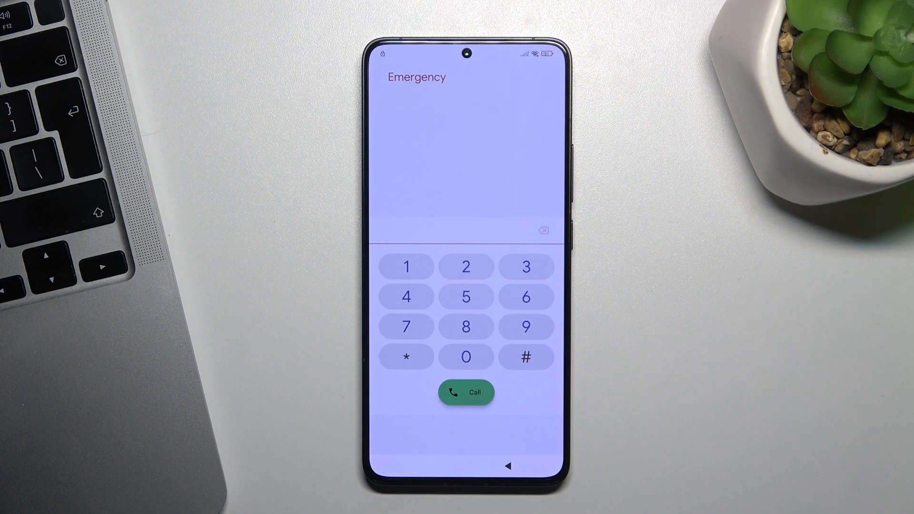
- Open Maps, drop a pin in Mauritania, and share it via Messages
click(466, 267)
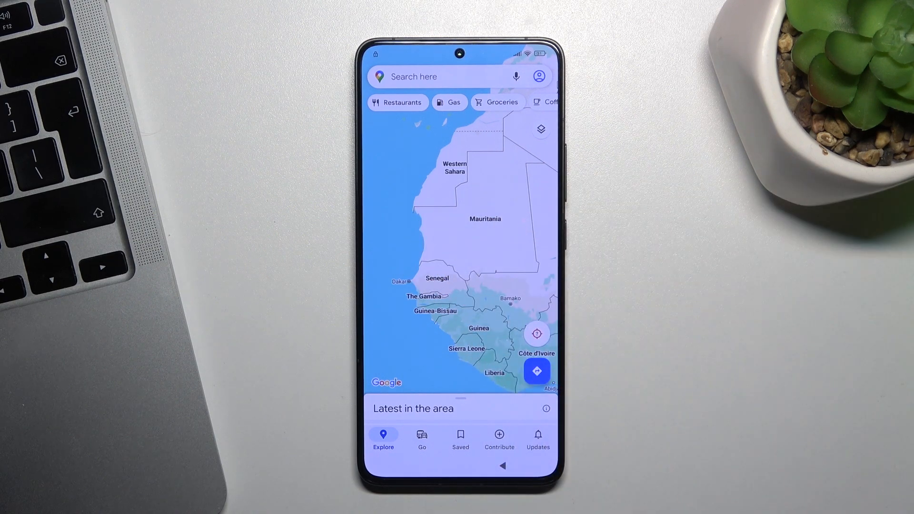
click(434, 218)
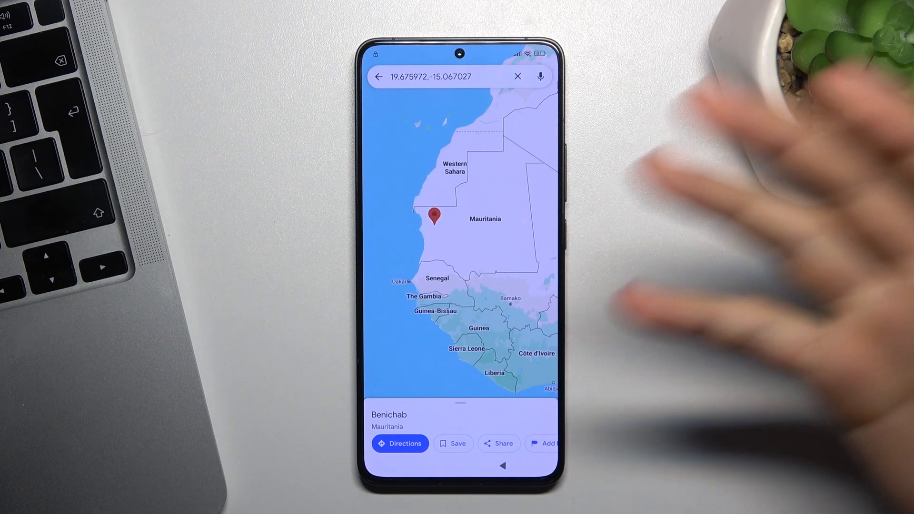
click(499, 444)
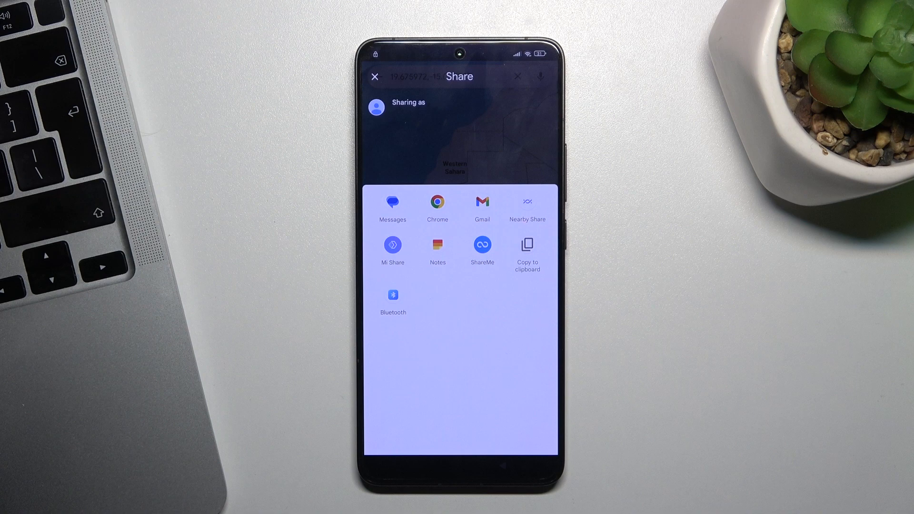
click(392, 203)
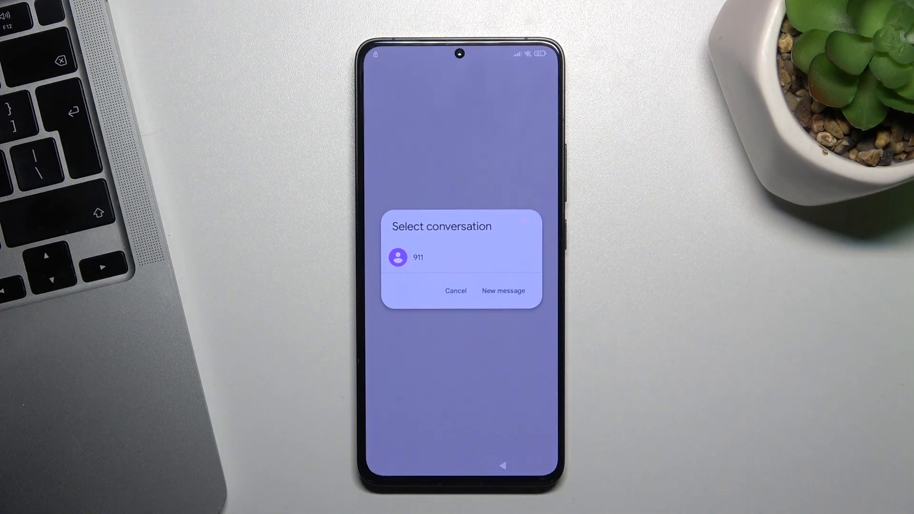
- Start a new message addressed to 223
click(503, 290)
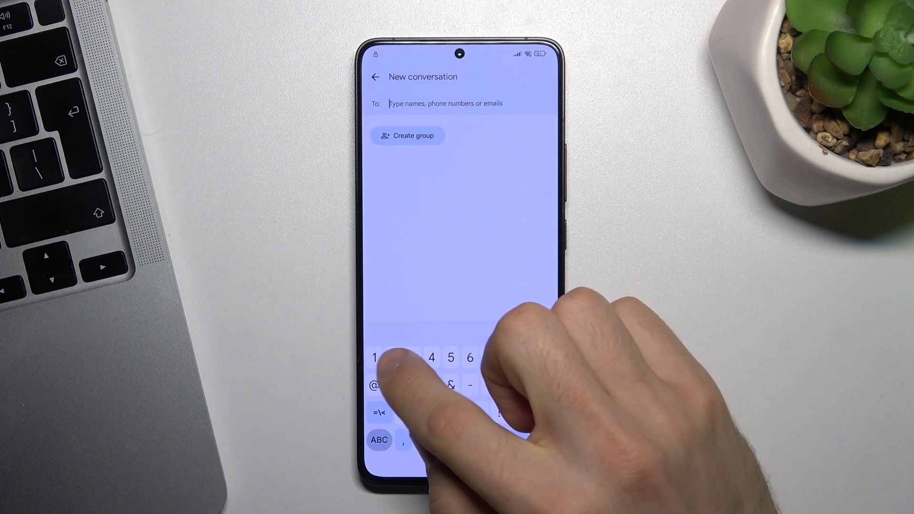
text(223)
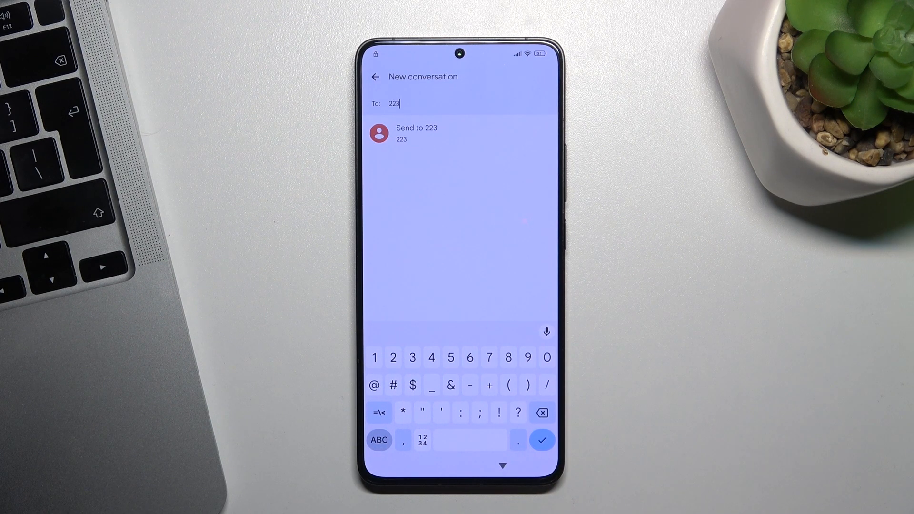
click(416, 133)
text(www)
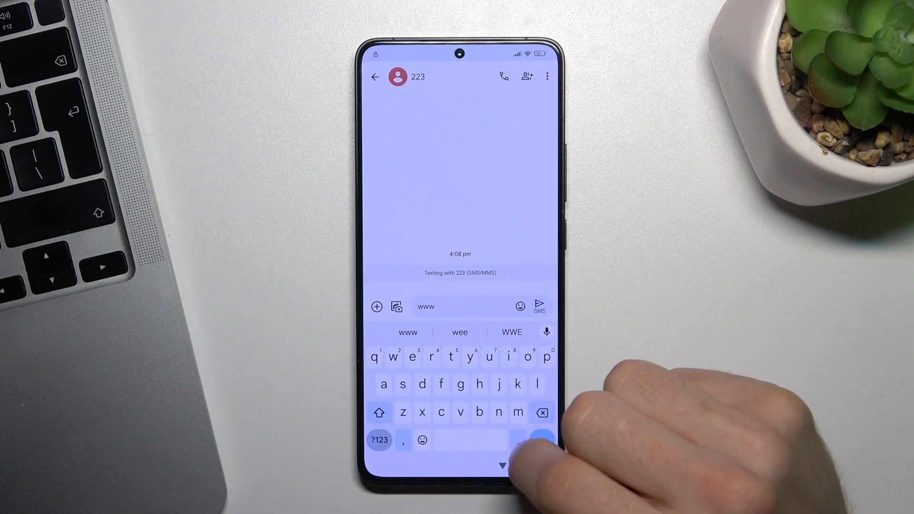
text(you)
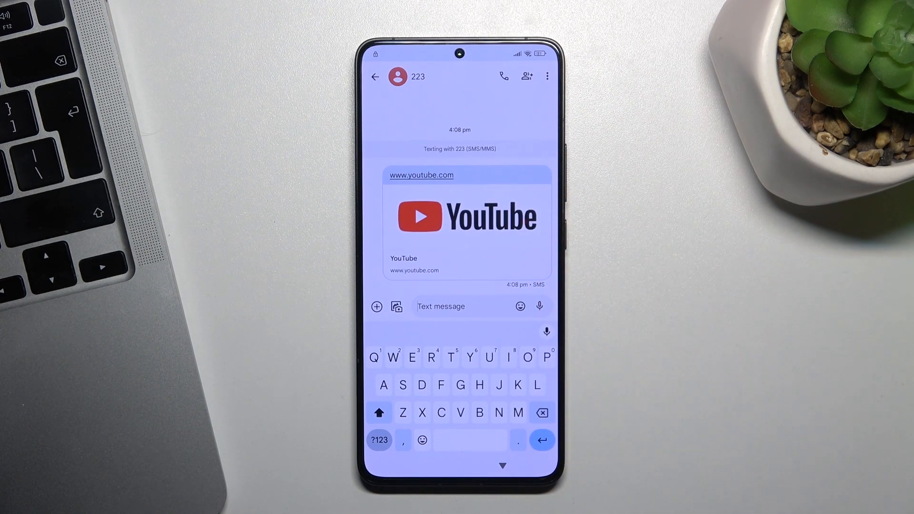
click(467, 218)
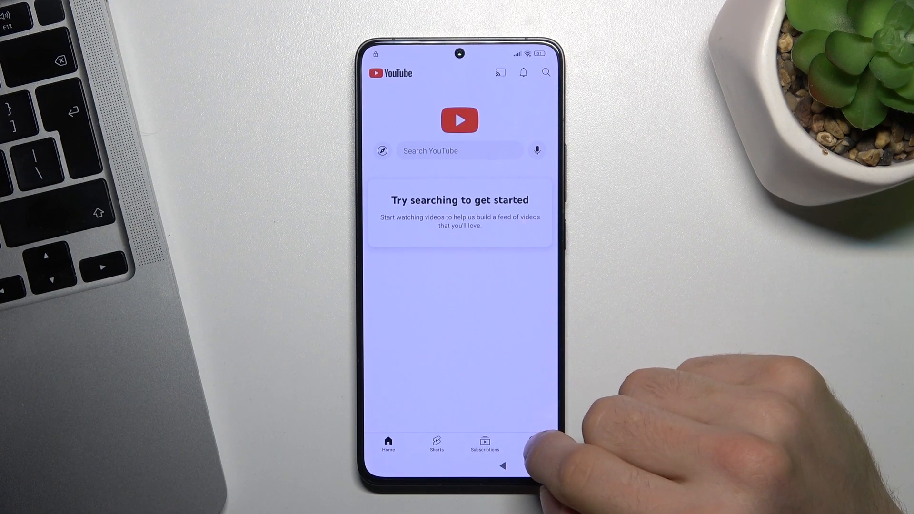
- Open a policy page from YouTube's You settings so it launches in Chrome
click(532, 444)
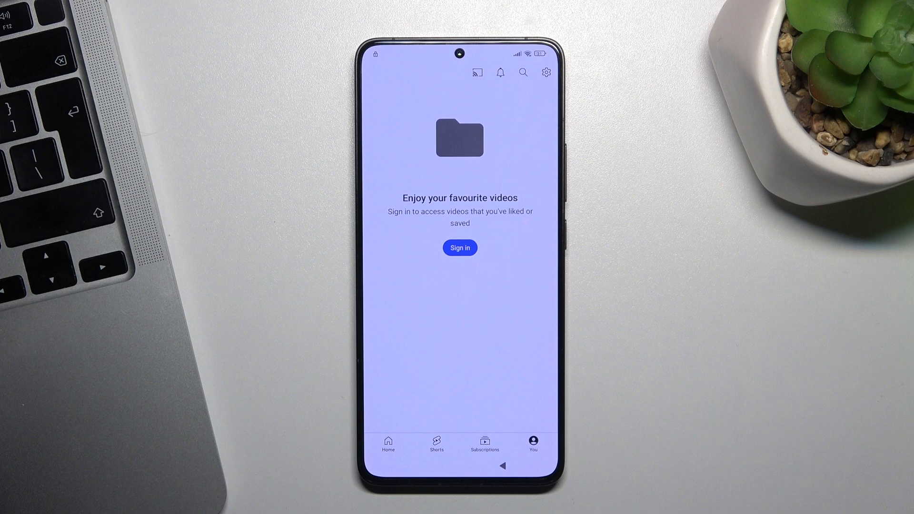
click(546, 72)
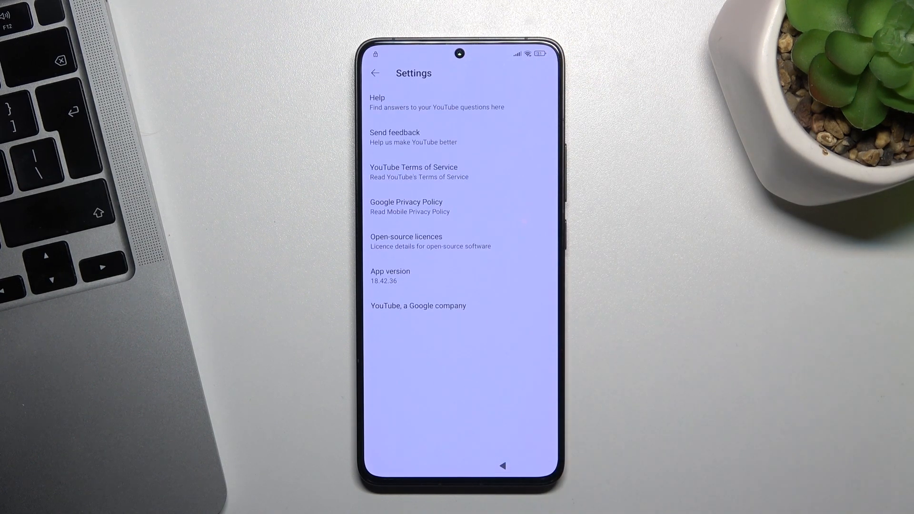
click(406, 206)
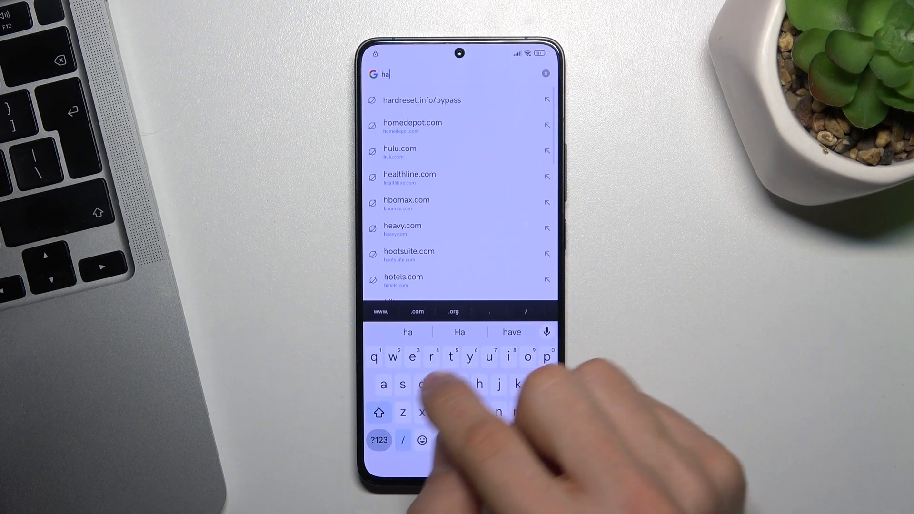
- Load hardreset.info/bypass in Chrome and follow its link to Settings
text(hardreset.info/bypass)
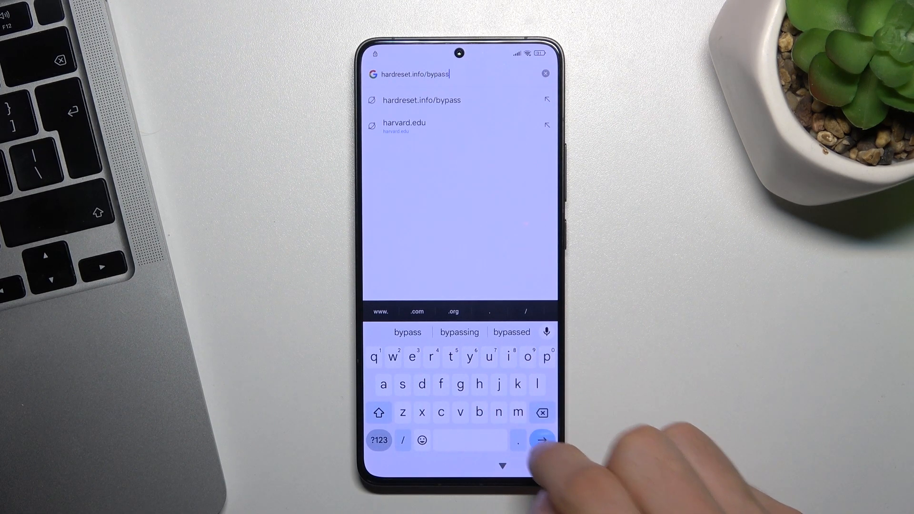
click(542, 440)
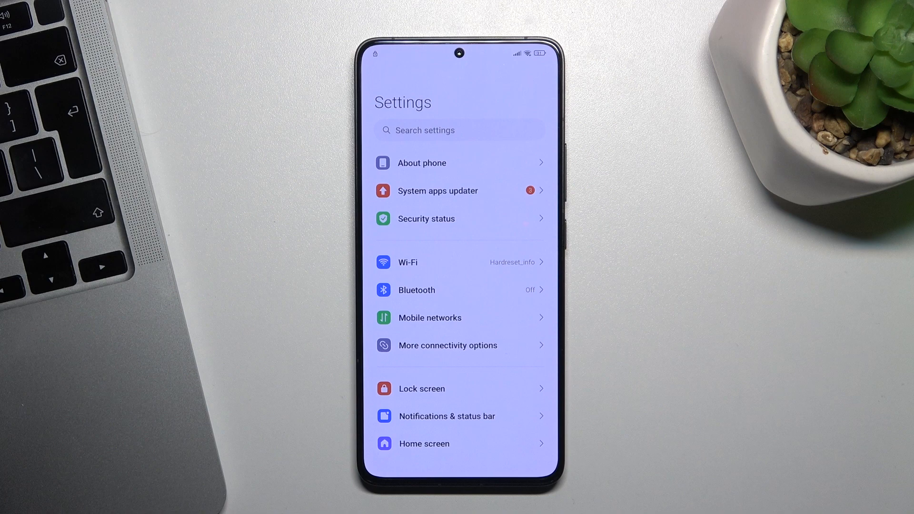
- Go to Additional settings, then Second space
scroll(down, 3)
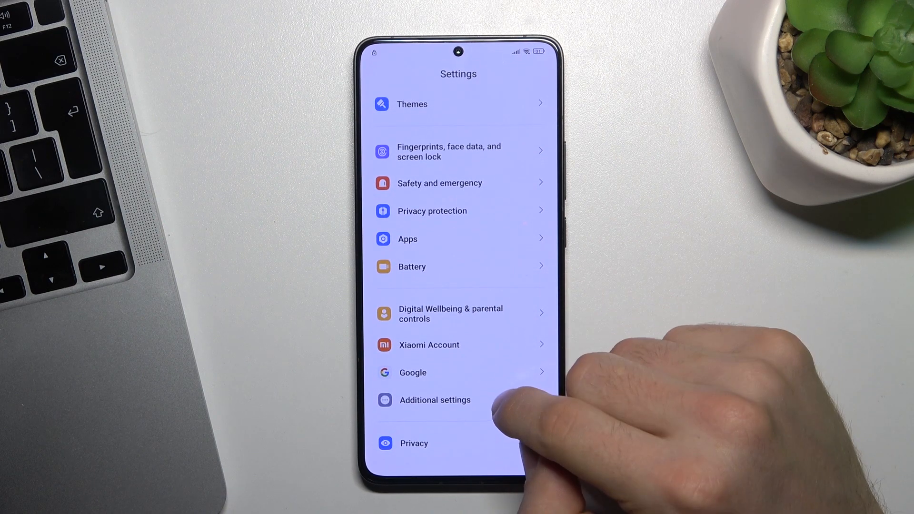
click(435, 400)
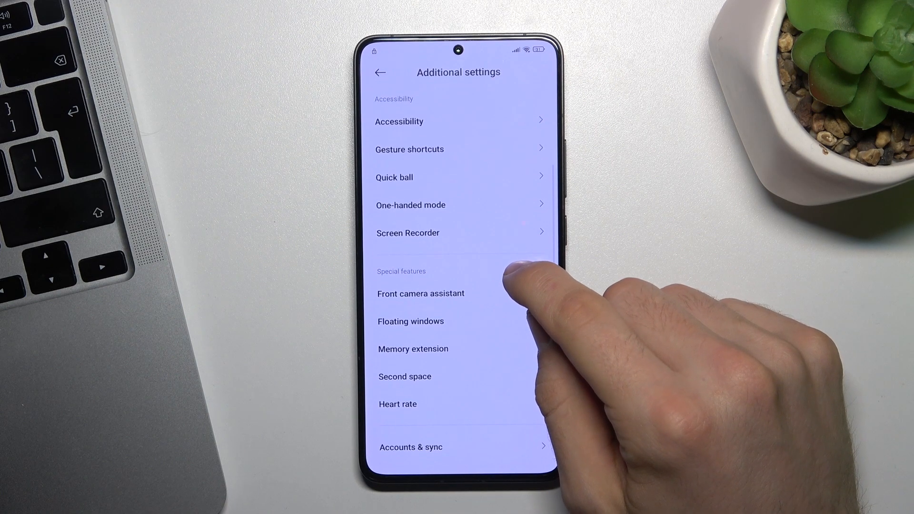
click(404, 376)
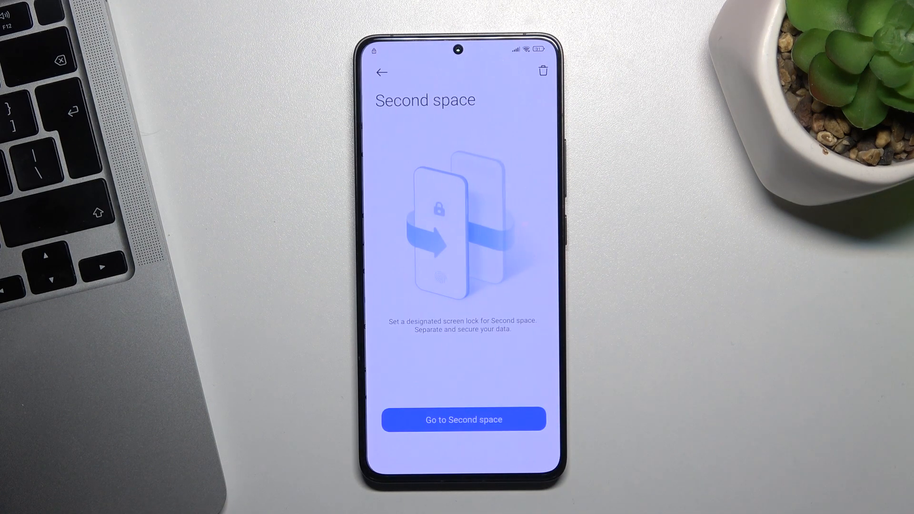
- Create a shortcut-switched second space without a password and enter it
click(463, 419)
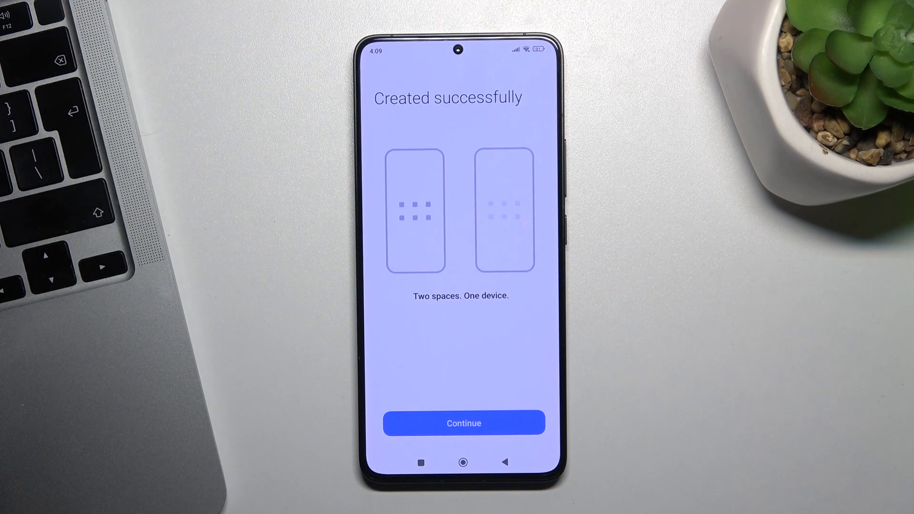
click(464, 423)
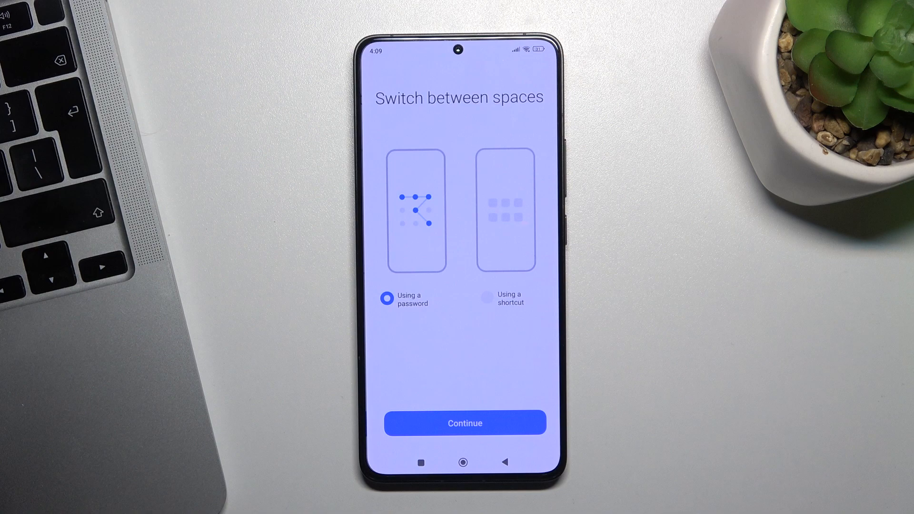
click(486, 298)
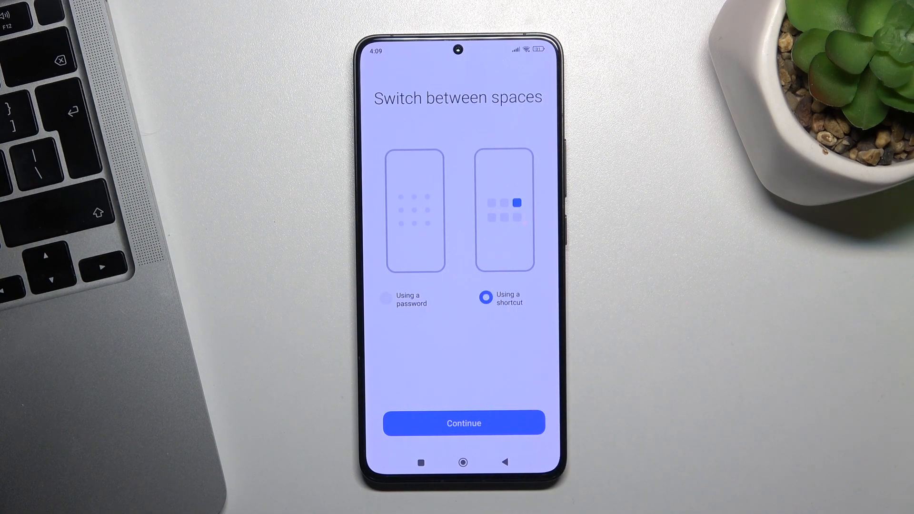
click(463, 423)
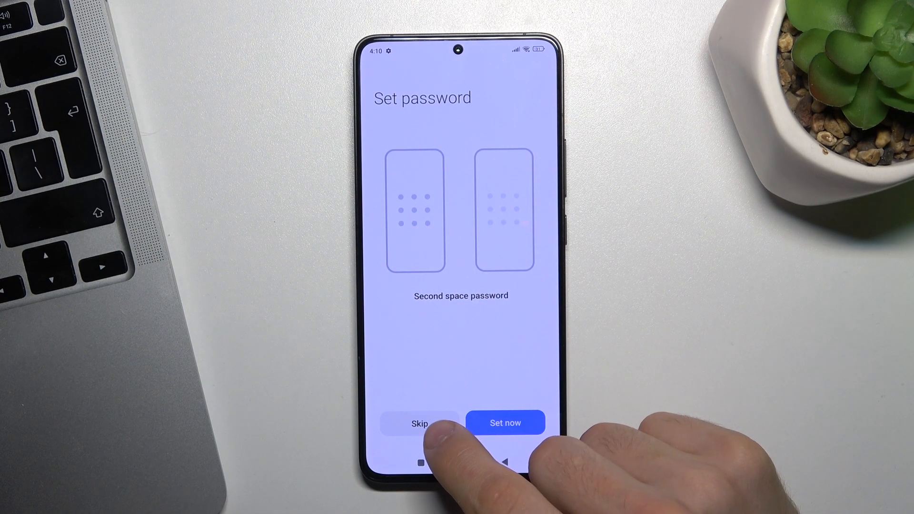
click(420, 423)
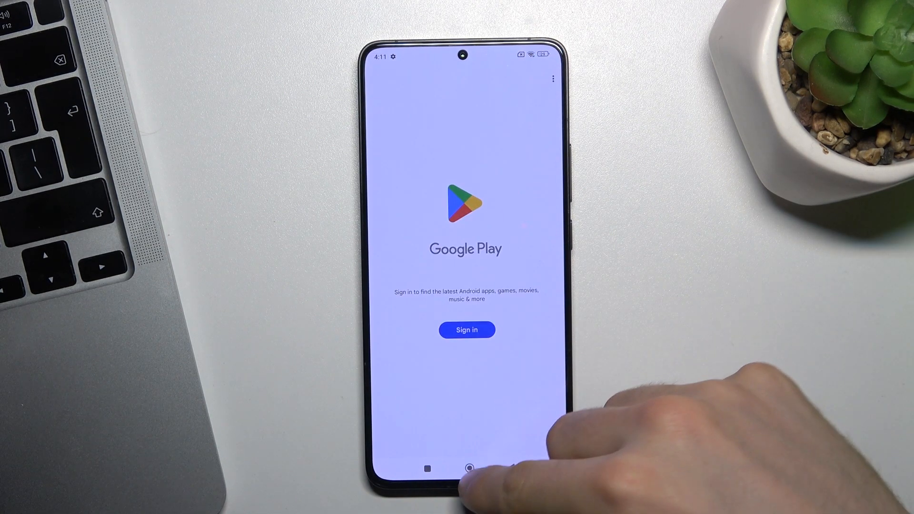
- Go home from Google Play and open Settings' About phone page
click(469, 468)
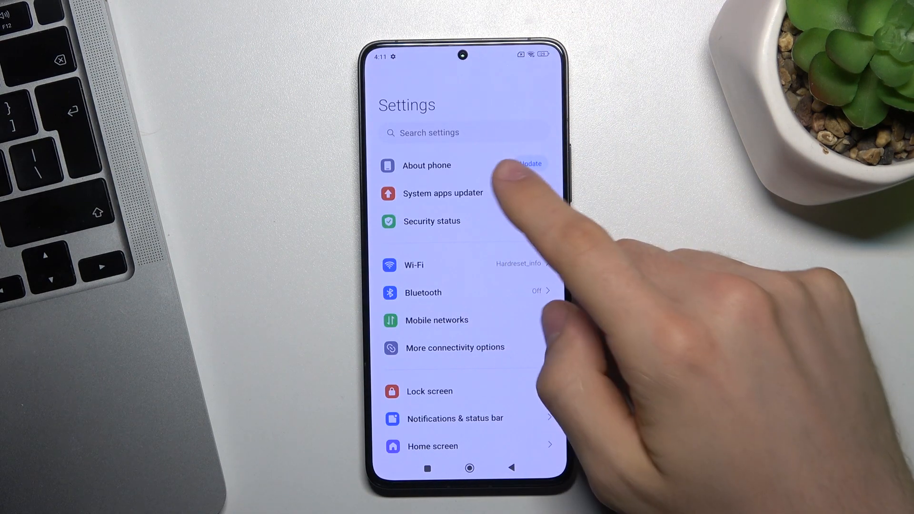
click(426, 165)
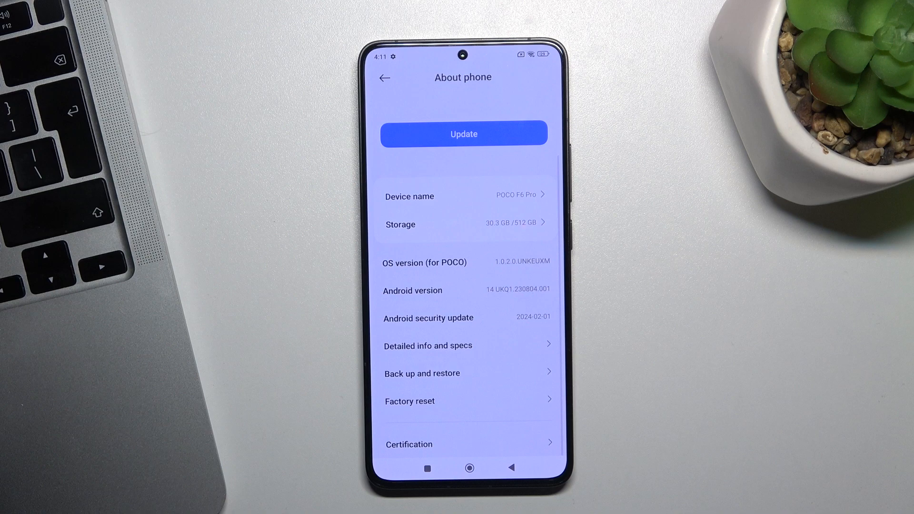
- Begin Erase all data under Factory reset and pass the first Attention warning
click(410, 401)
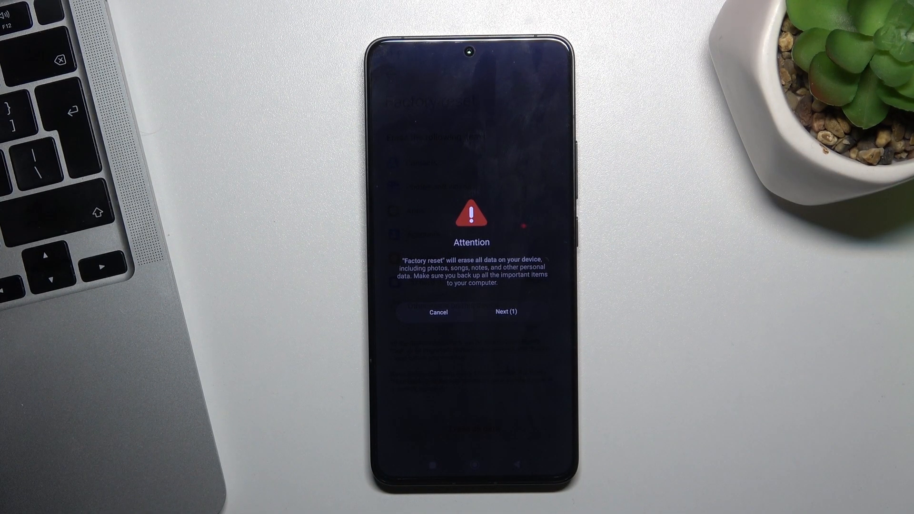
click(506, 311)
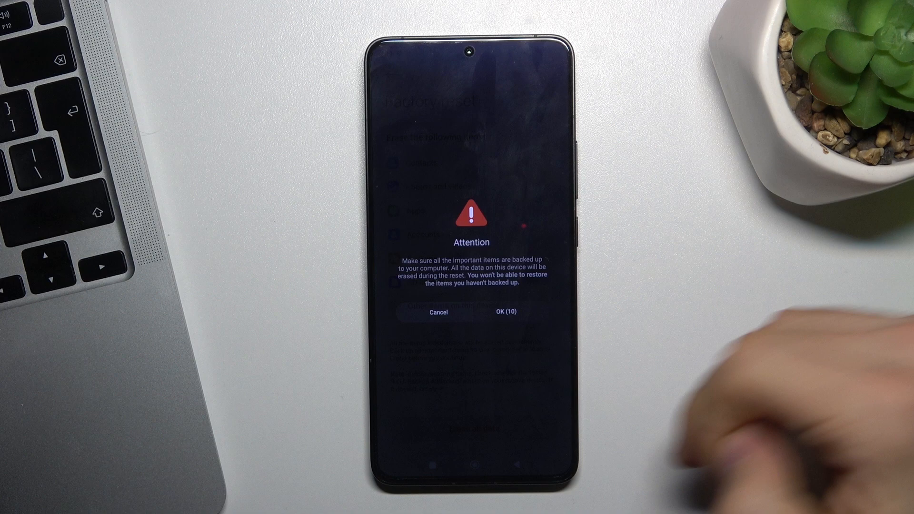